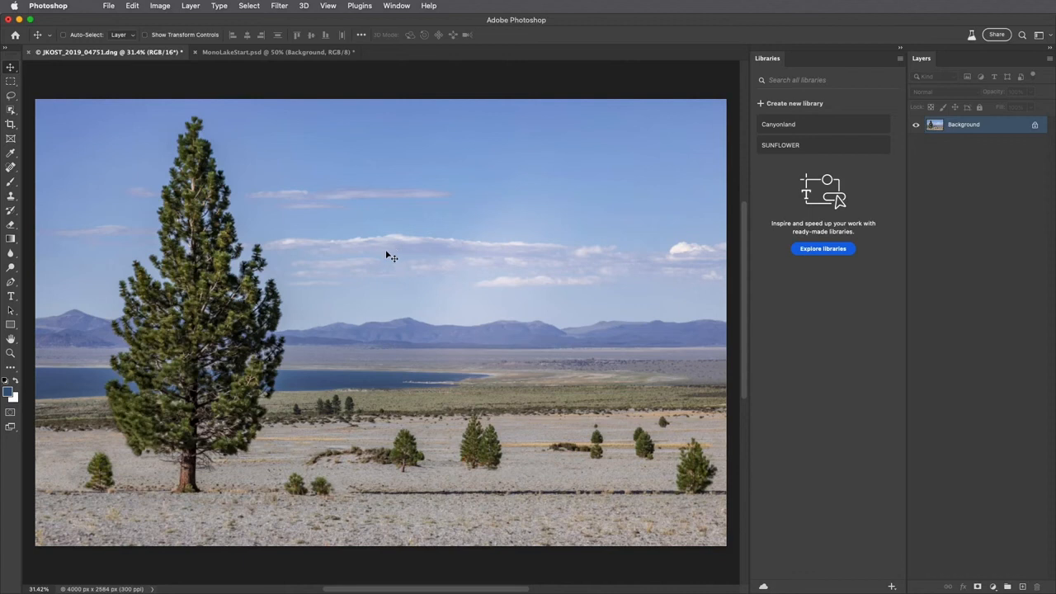
mouse_move(388, 259)
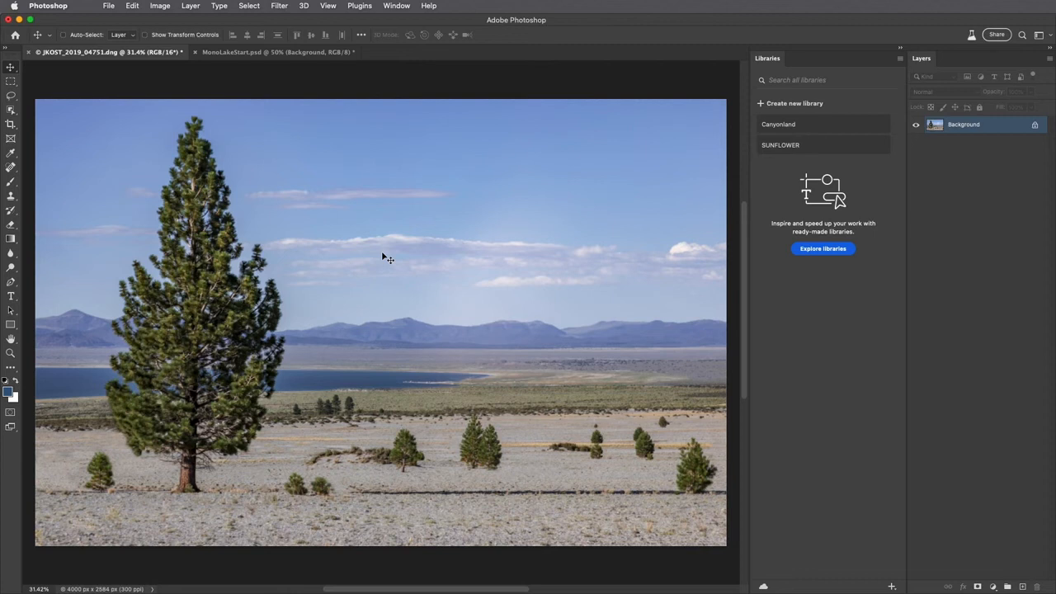
Step: Create a new CC library named 'Mono Lake' in the Libraries panel
click(794, 103)
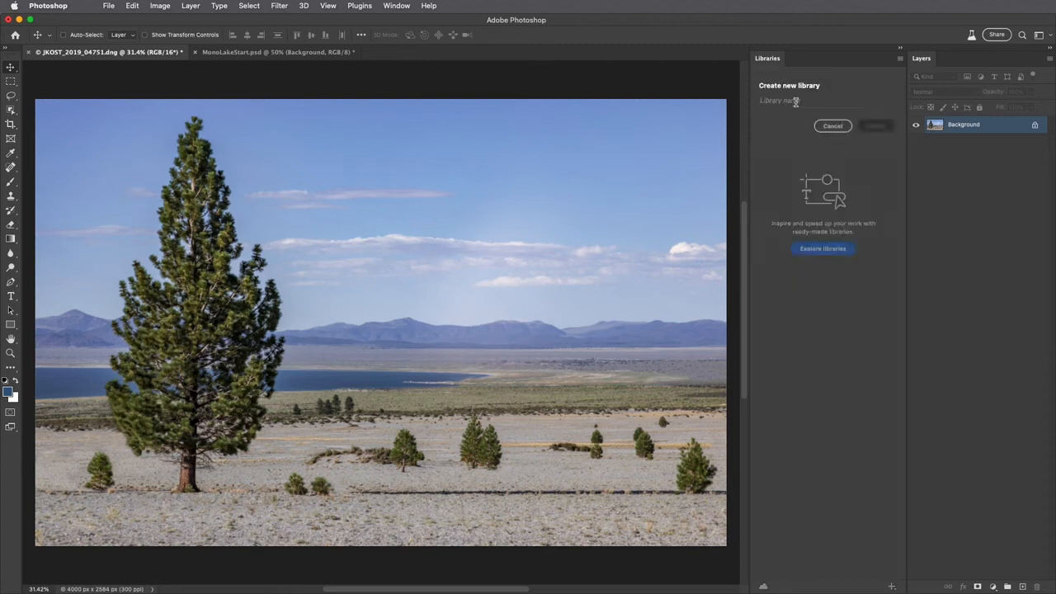
text(Mono Lake)
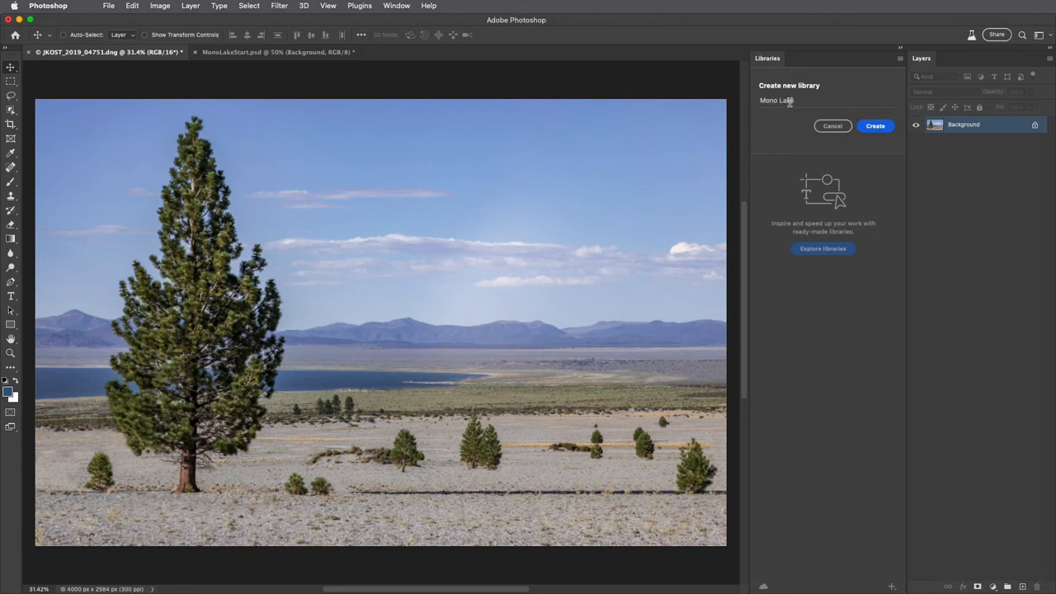
click(874, 125)
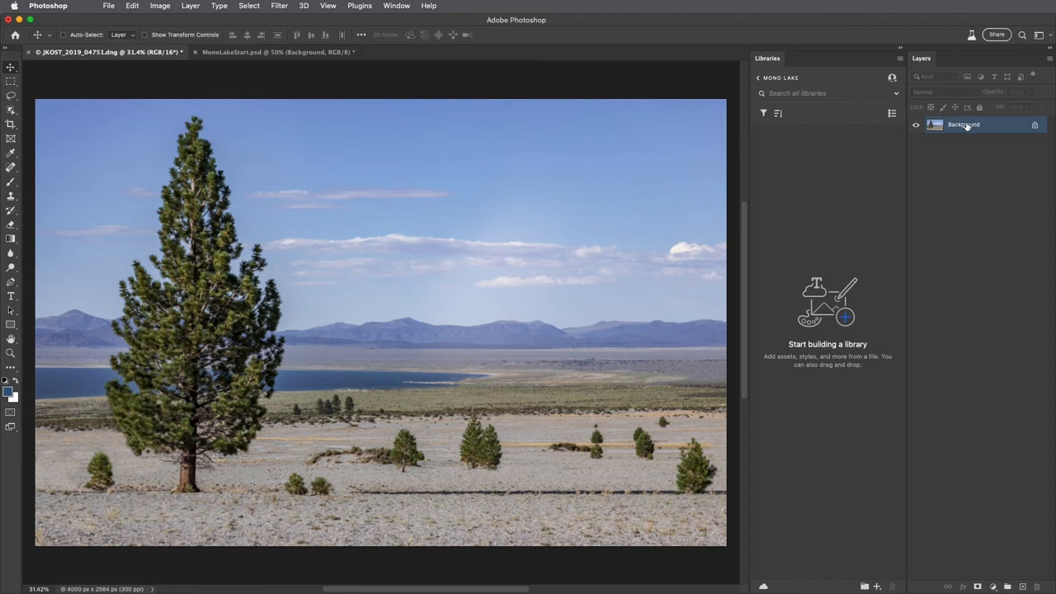
mouse_move(880, 569)
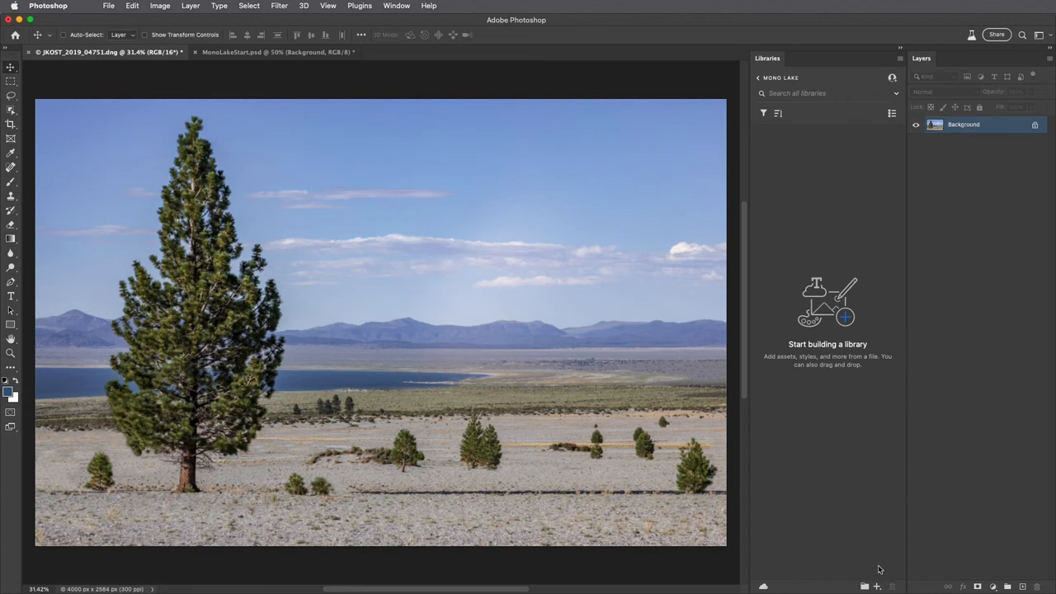
Step: Extract a triangular-grid pattern from the photo at scale 1.8, rotation 30, and save it
click(877, 586)
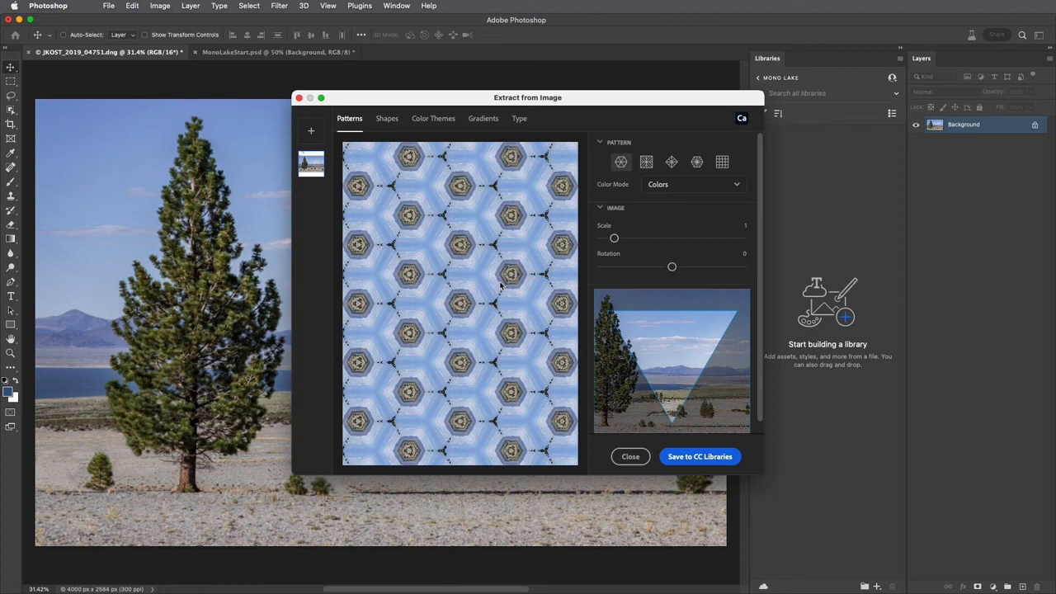
mouse_move(414, 202)
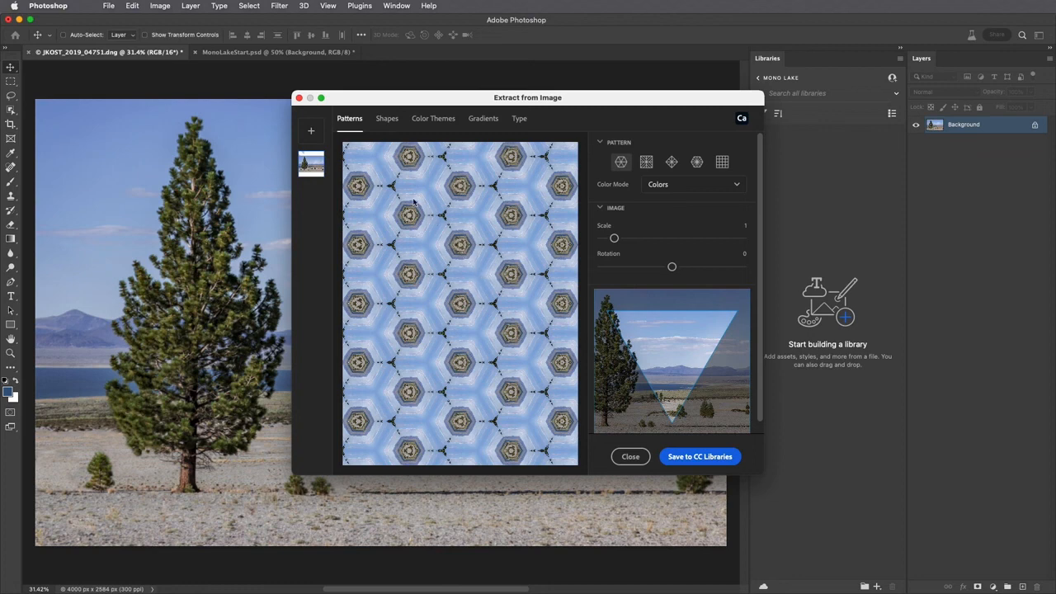
click(646, 162)
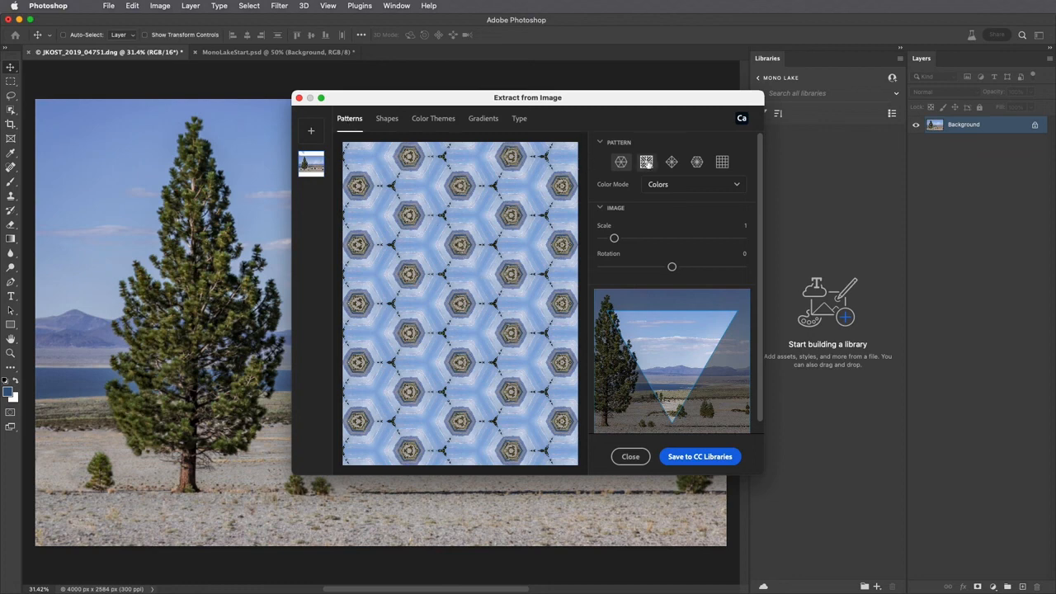
click(696, 162)
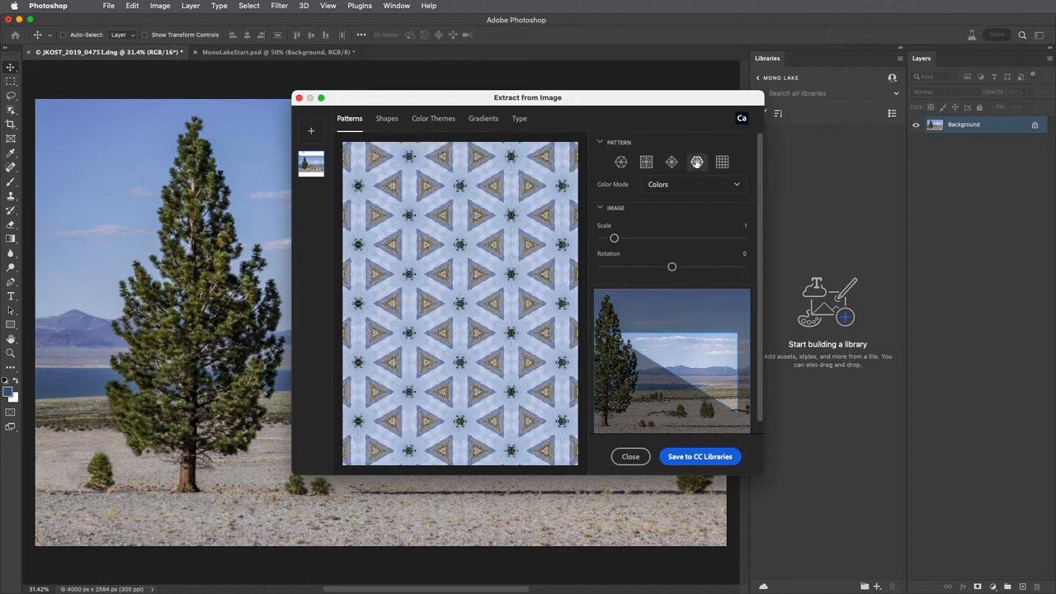
drag(614, 238, 622, 238)
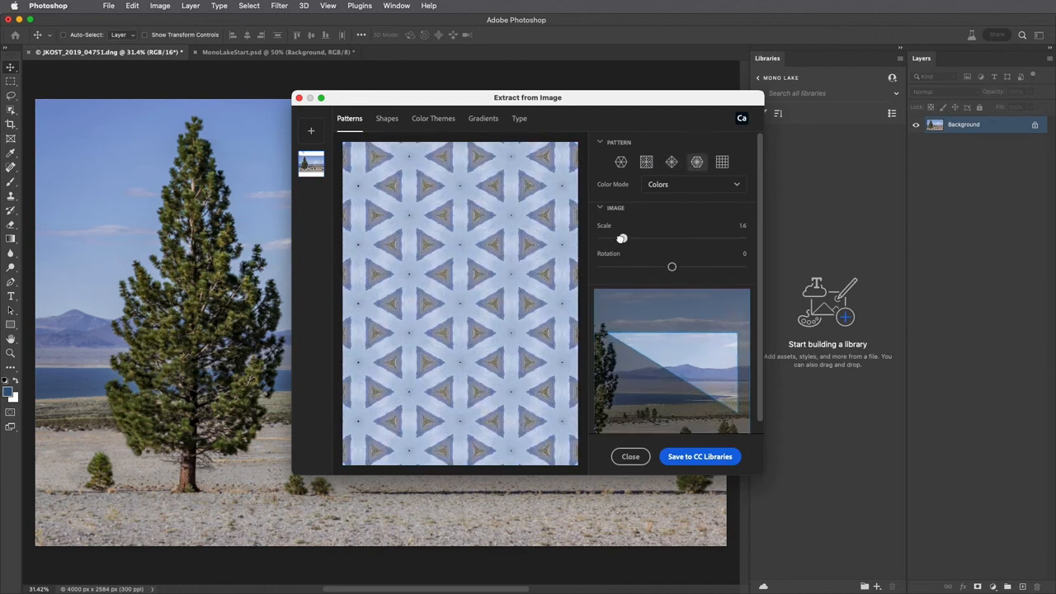
drag(671, 267, 677, 267)
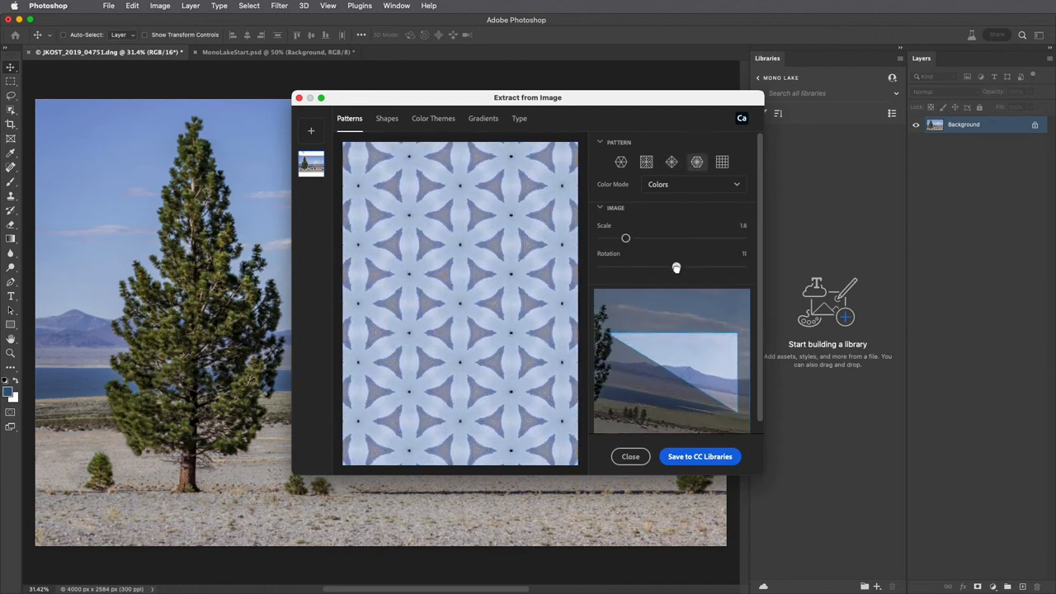
drag(677, 266, 684, 266)
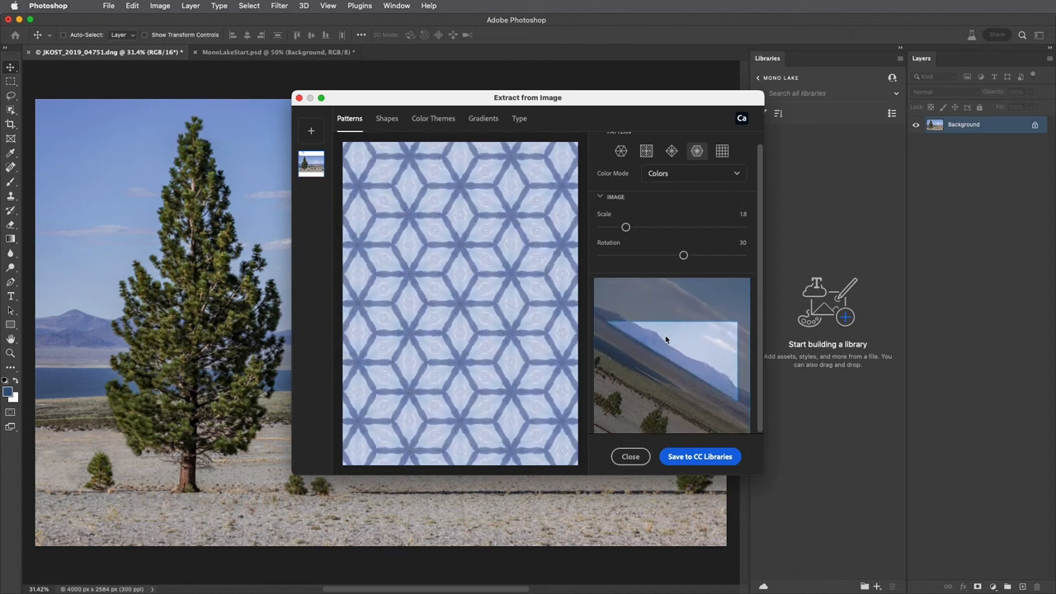
click(699, 456)
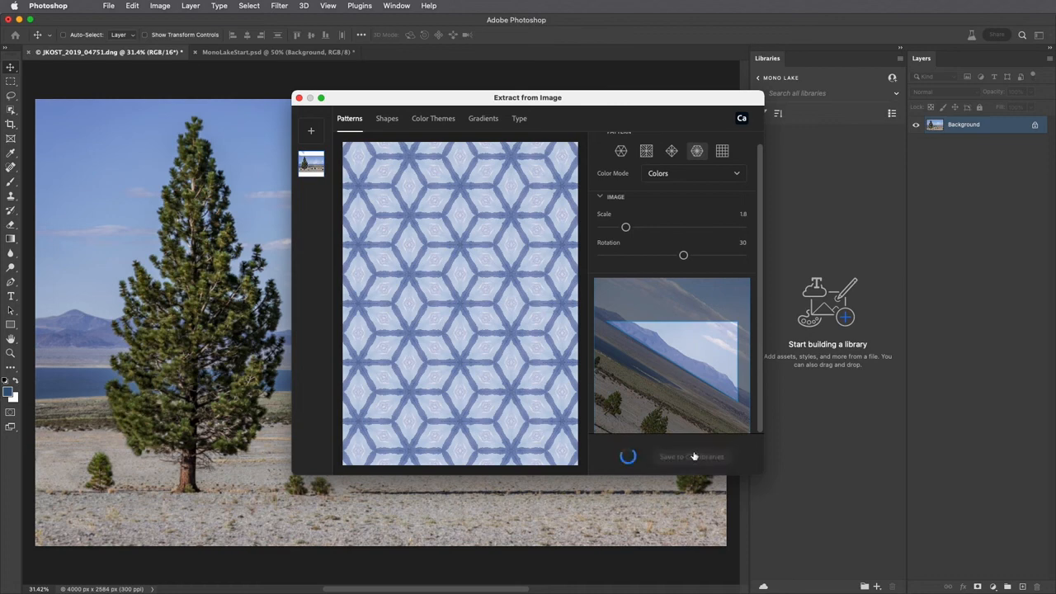
click(693, 456)
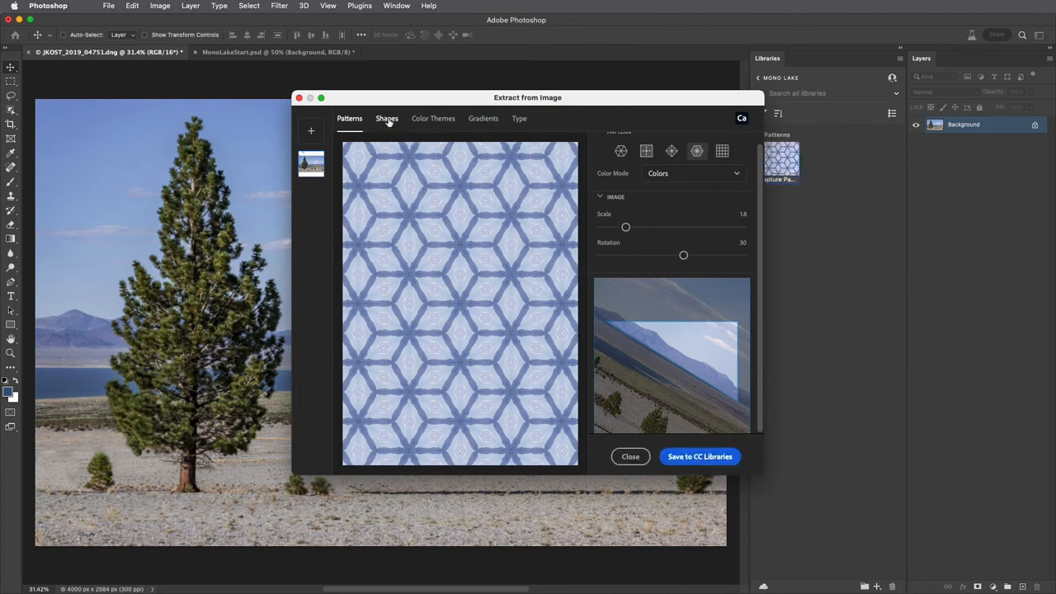
Step: Extract the tree shape at detail 73, erase specks, enable Smooth On Save, and save it
click(387, 118)
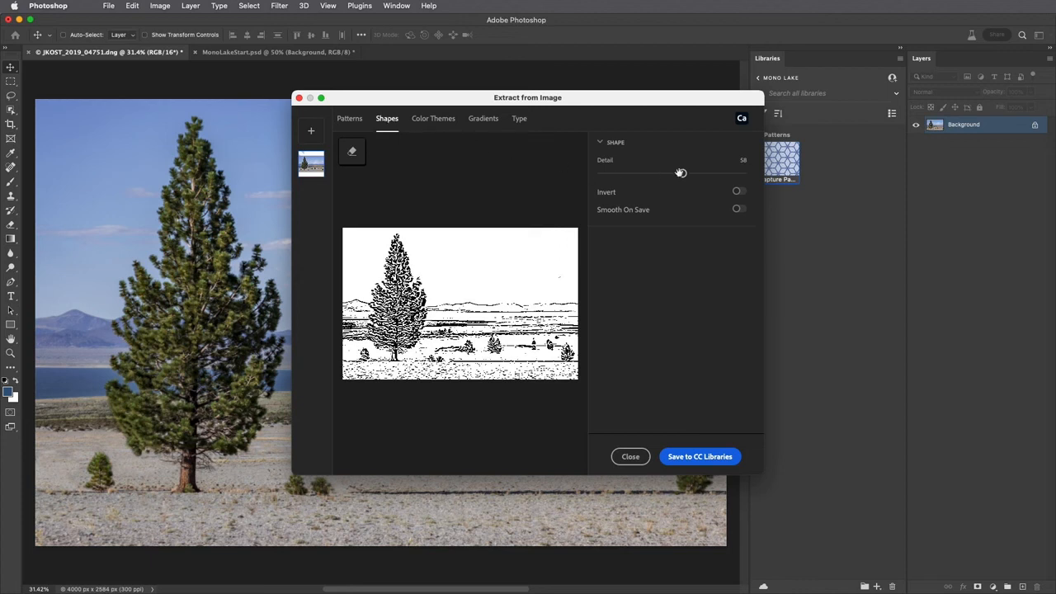
drag(680, 173, 692, 173)
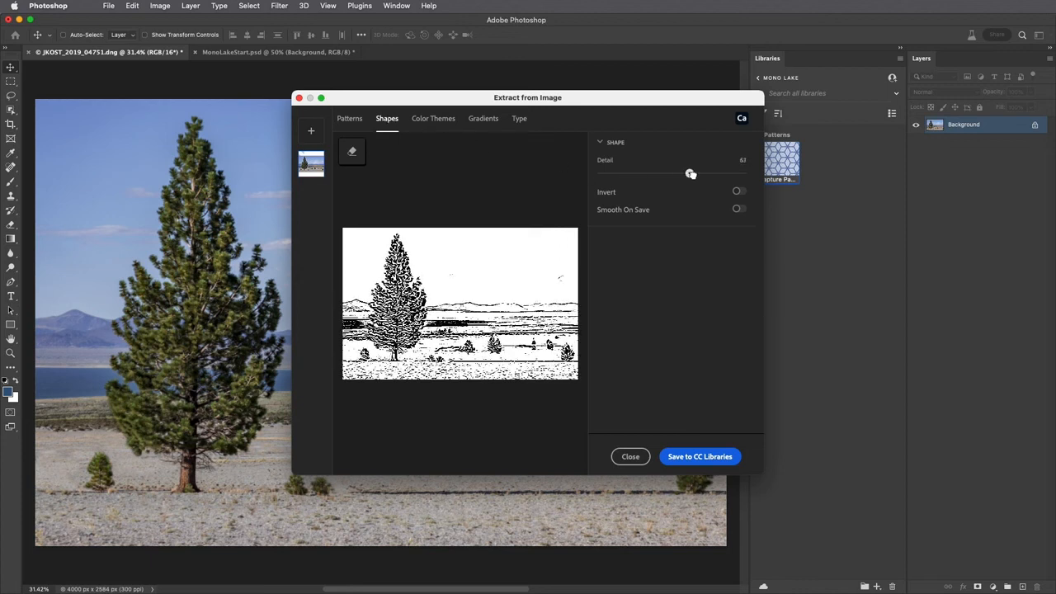
drag(692, 173, 704, 173)
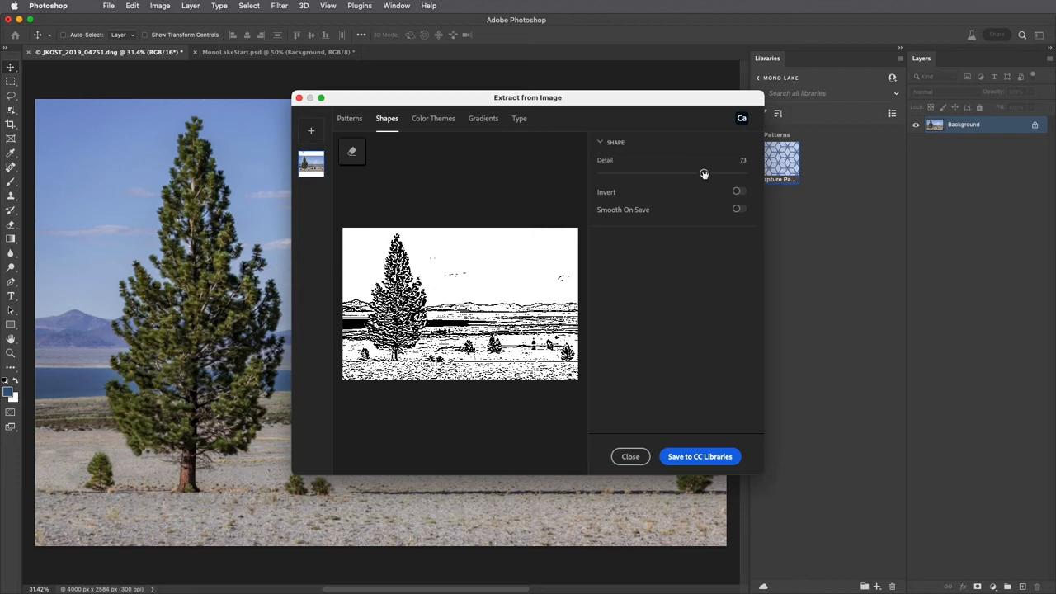
click(351, 151)
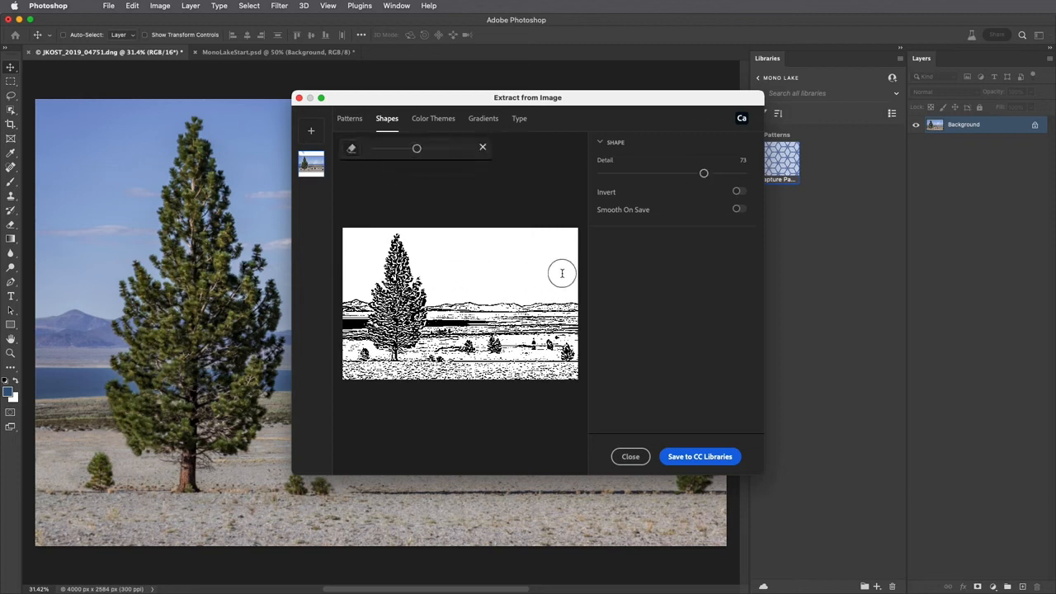
mouse_move(566, 273)
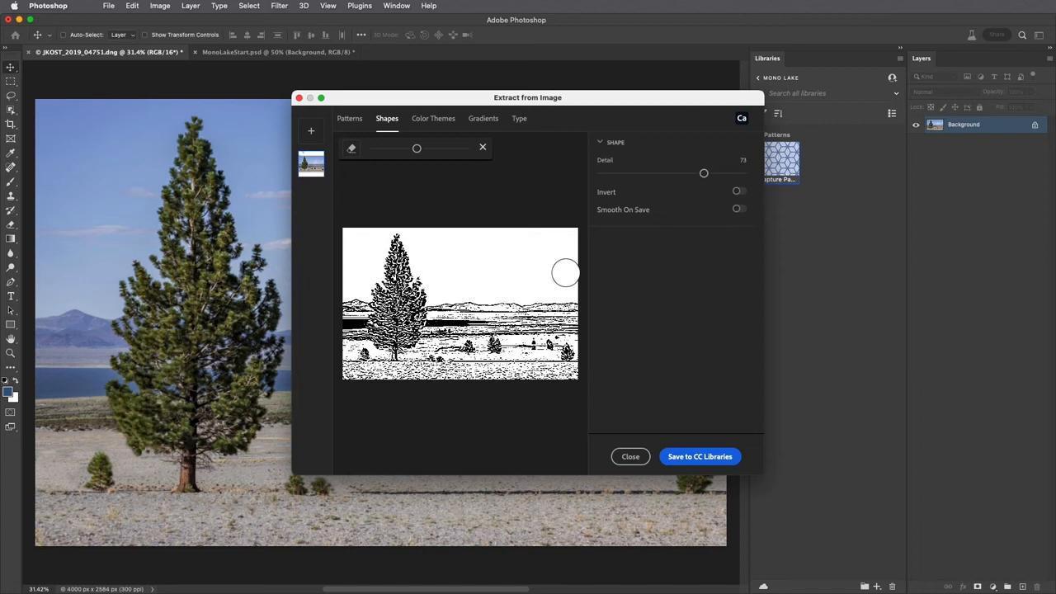
mouse_move(729, 217)
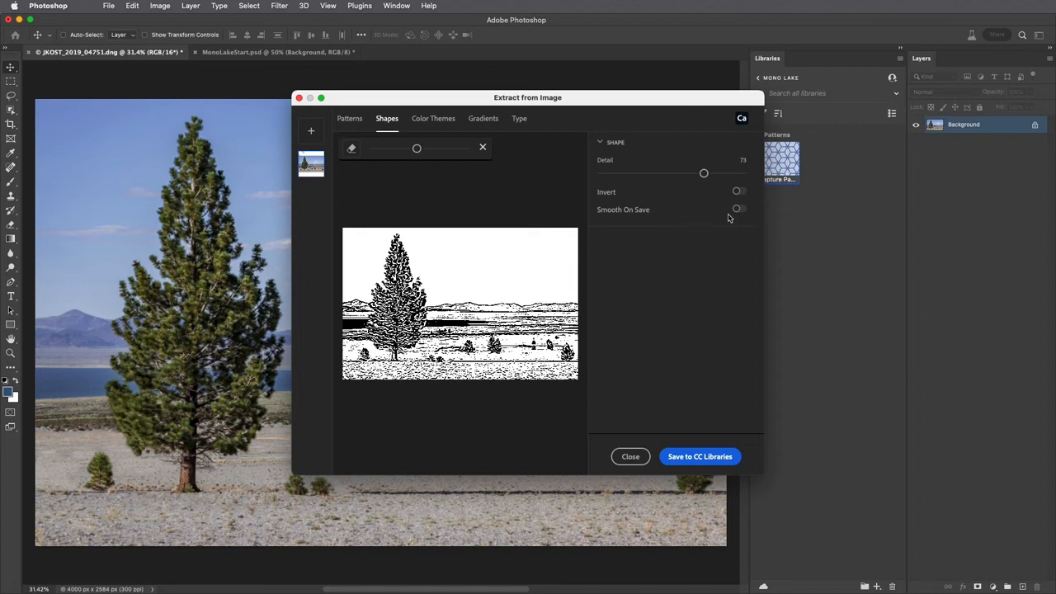
click(738, 208)
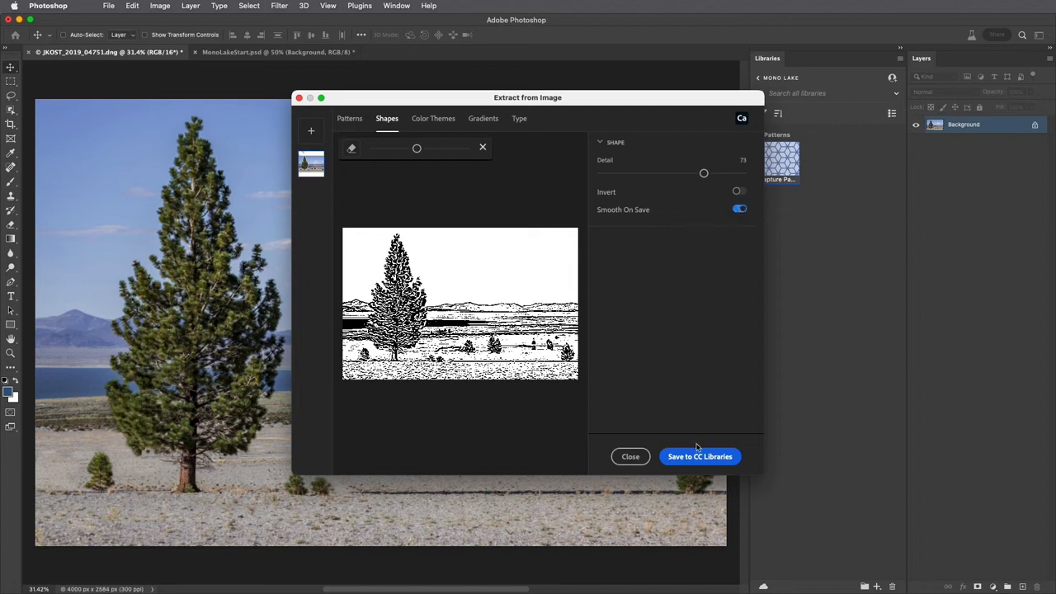
click(699, 456)
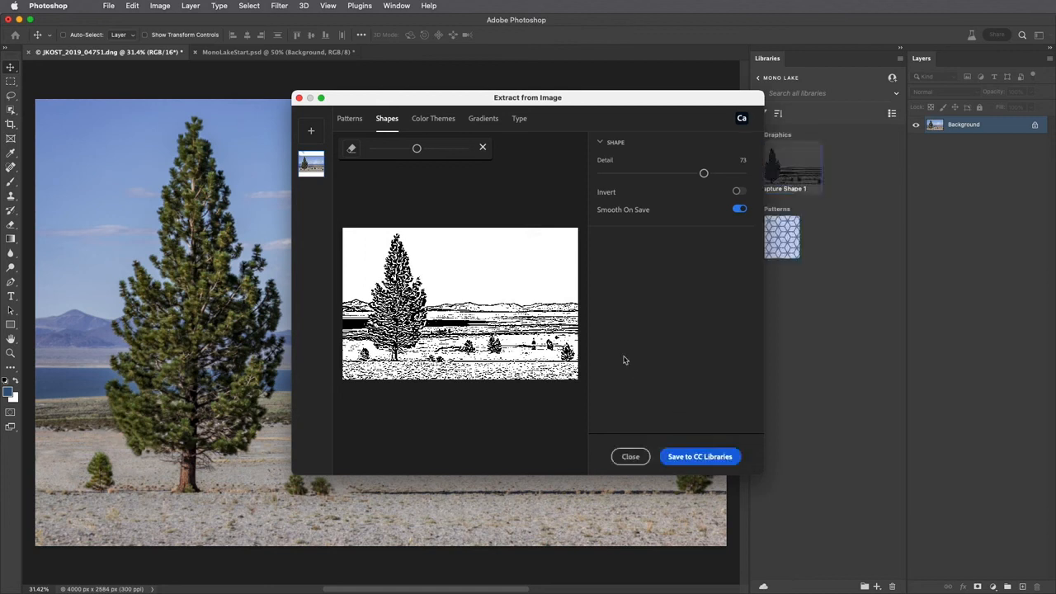
Step: Sample a Muted five-colour theme including a lake blue and save it to the library
click(433, 118)
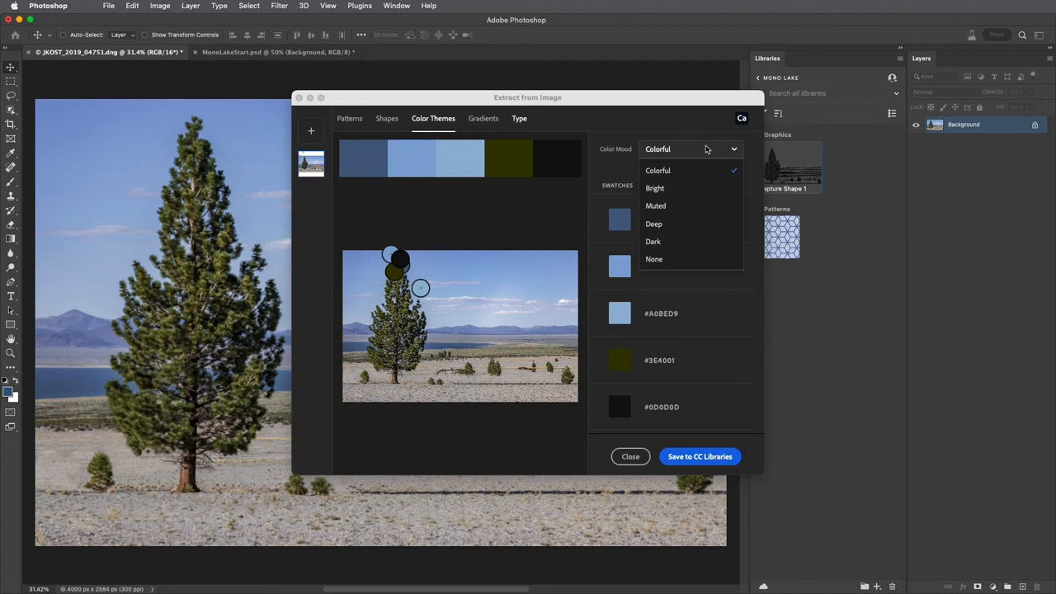
mouse_move(694, 207)
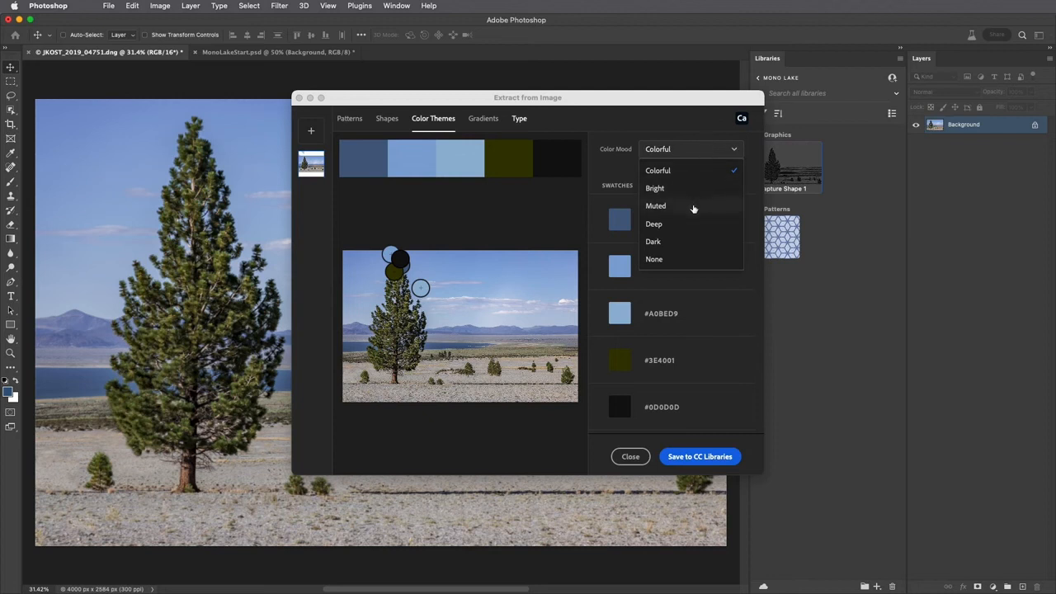
click(656, 206)
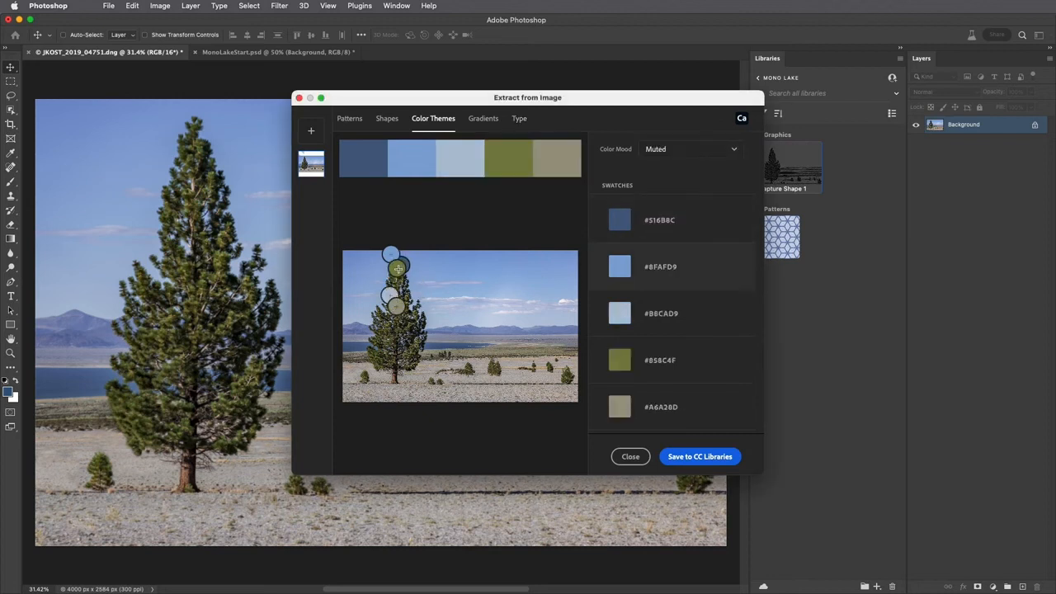
drag(399, 270, 444, 301)
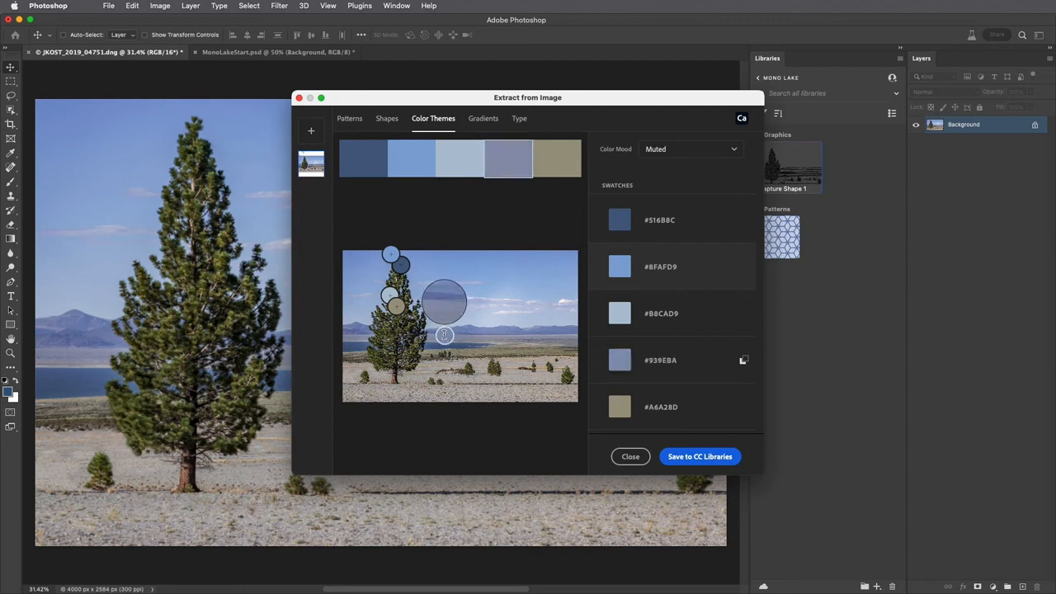
drag(444, 300, 452, 335)
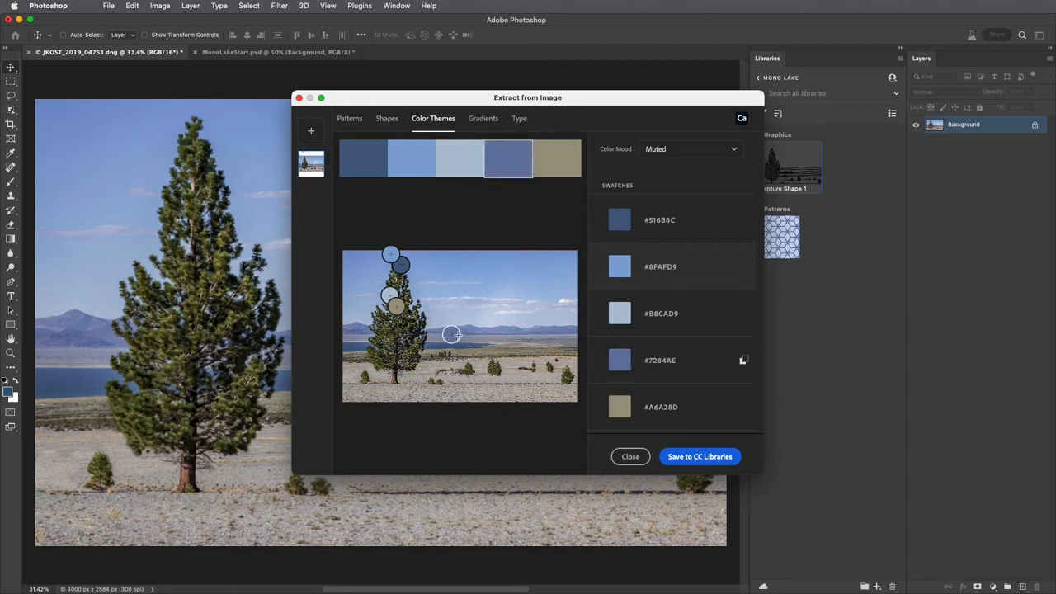
click(699, 456)
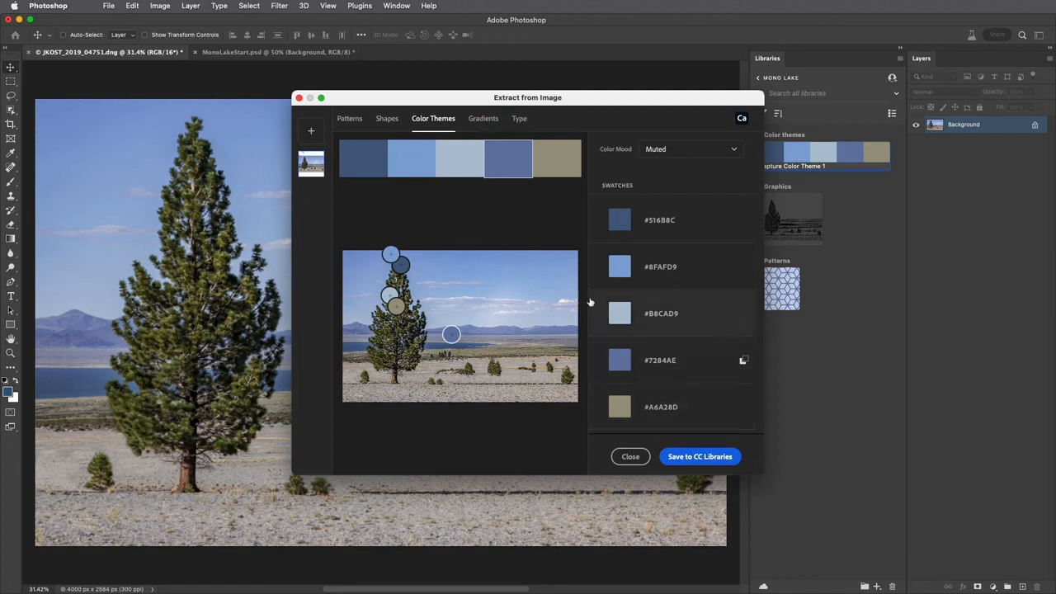
click(483, 118)
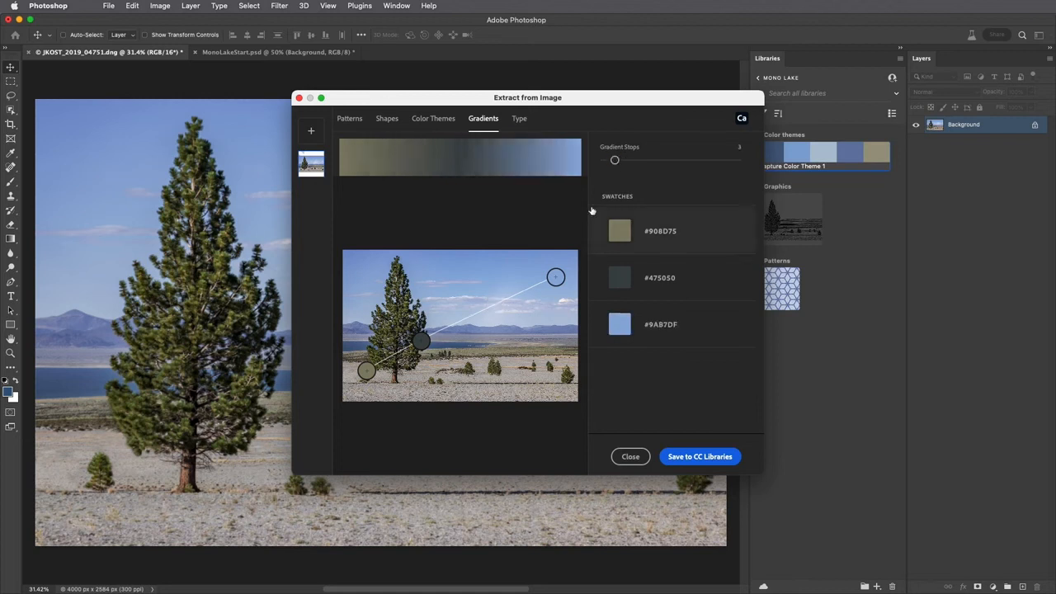
Step: Move the gradient end point into the sky and save the three-stop gradient
drag(555, 278, 537, 258)
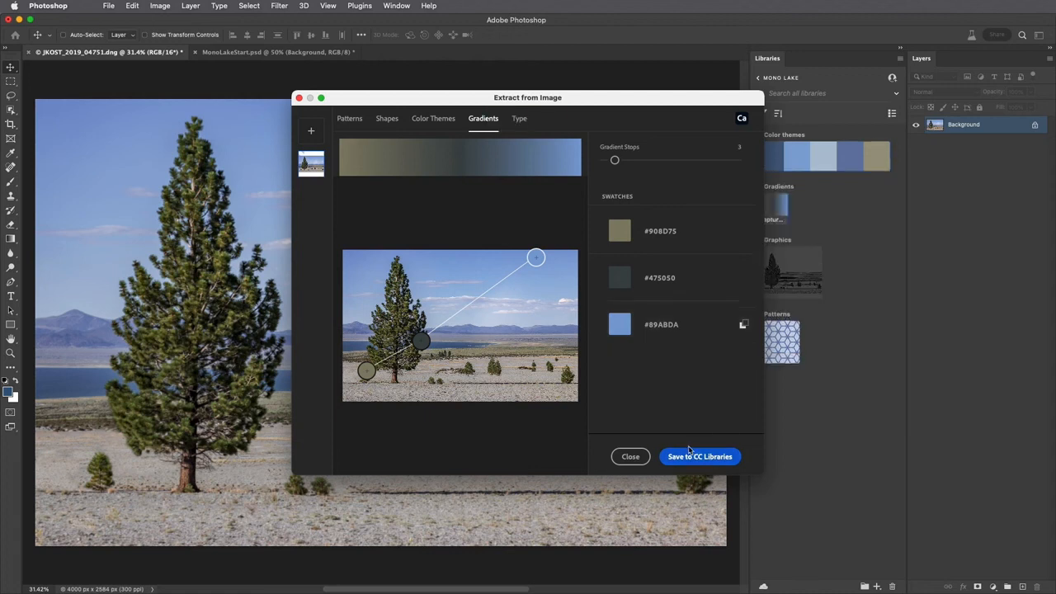
click(519, 118)
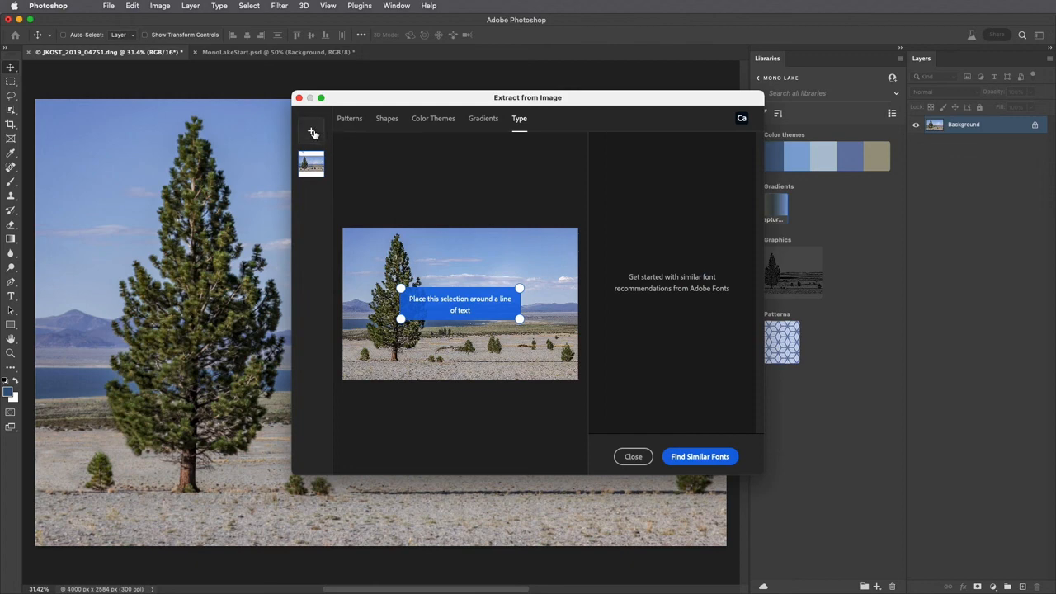
Step: Load FurnaceCreek.jpg, frame the word FURNACE, and find similar fonts
click(312, 132)
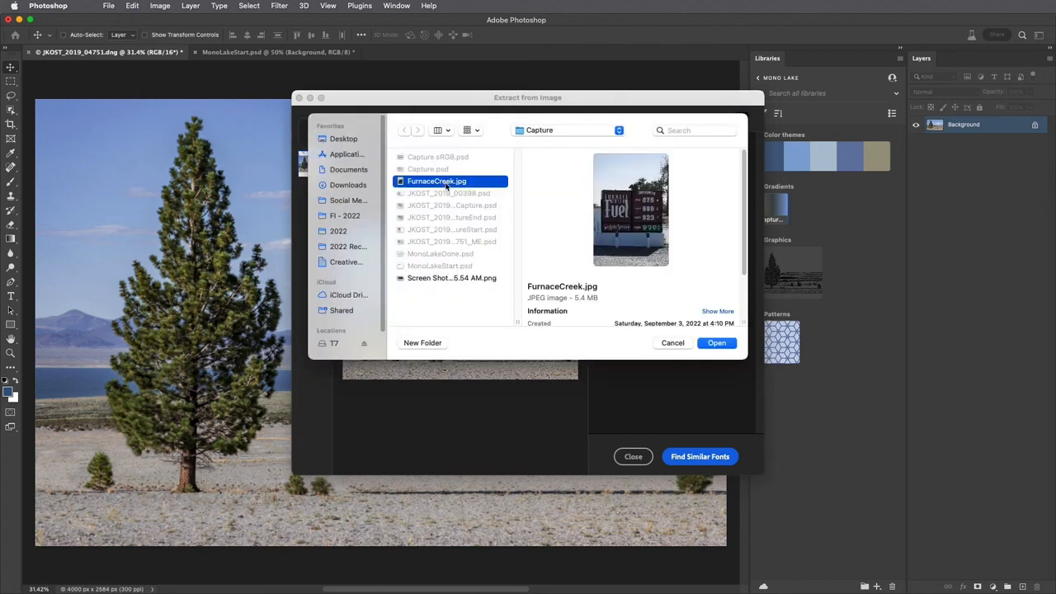
click(716, 343)
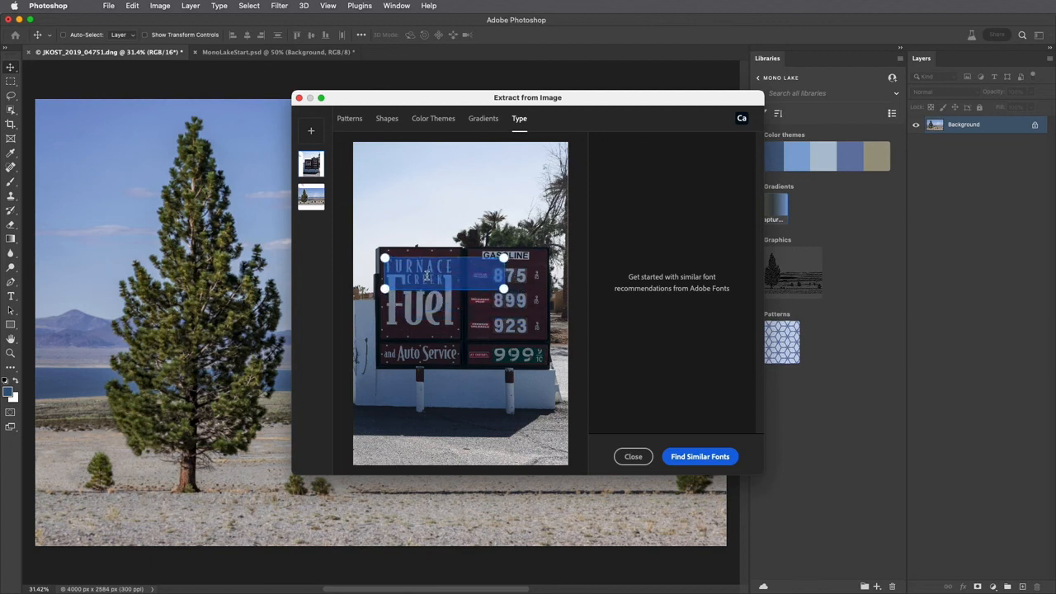
drag(503, 287, 456, 273)
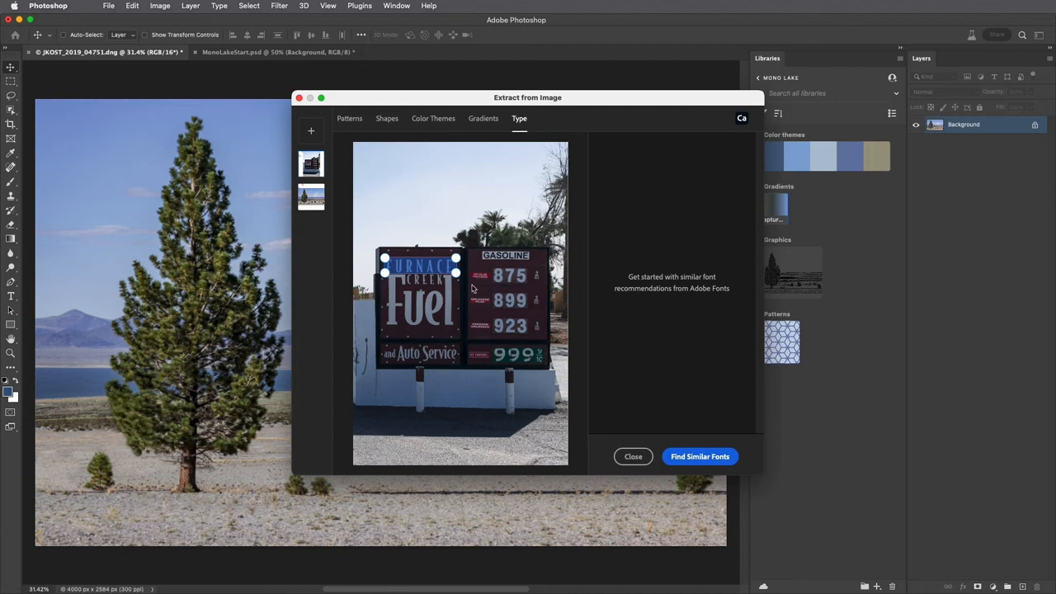
click(700, 456)
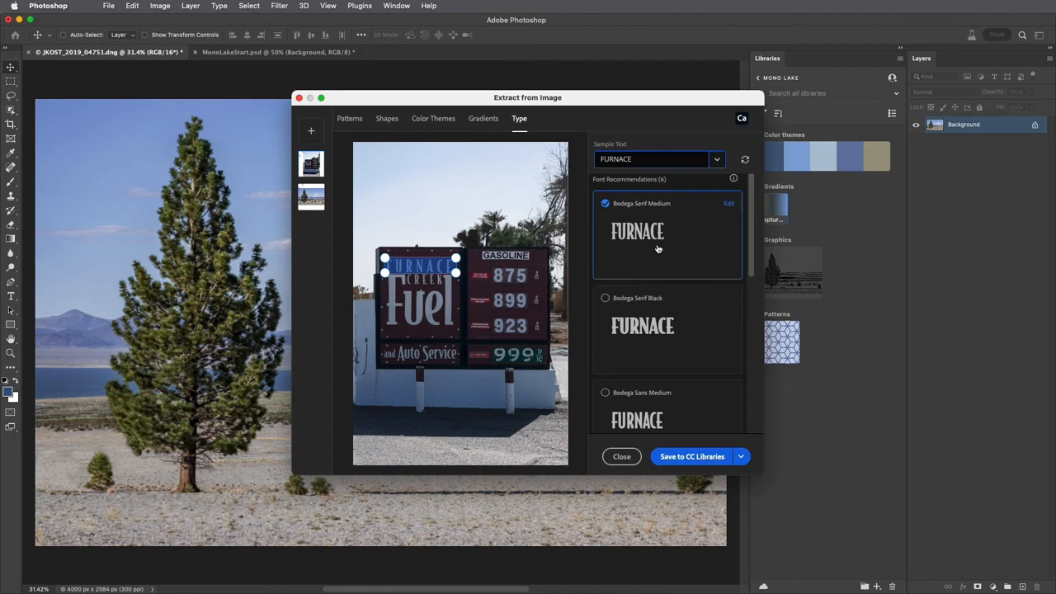
mouse_move(684, 432)
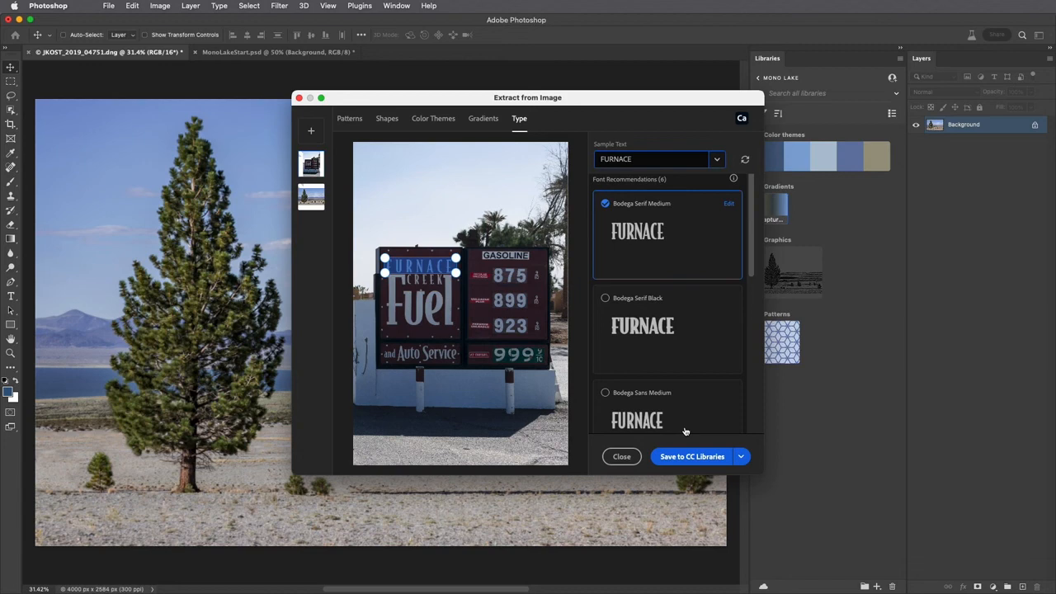
Step: Save Bodega Serif Medium as a character style and close the extraction window
click(692, 456)
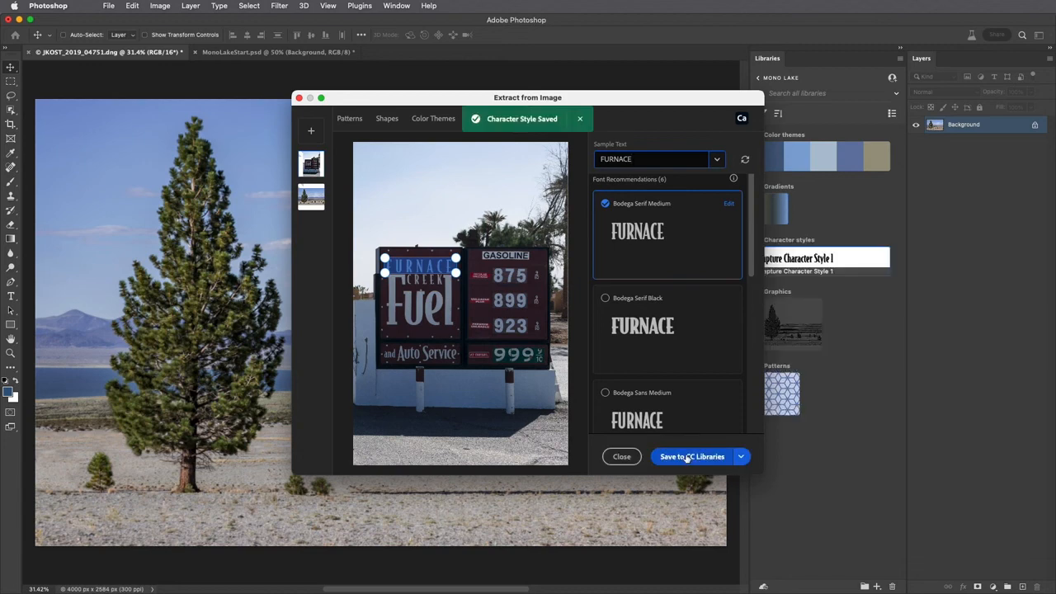
click(622, 457)
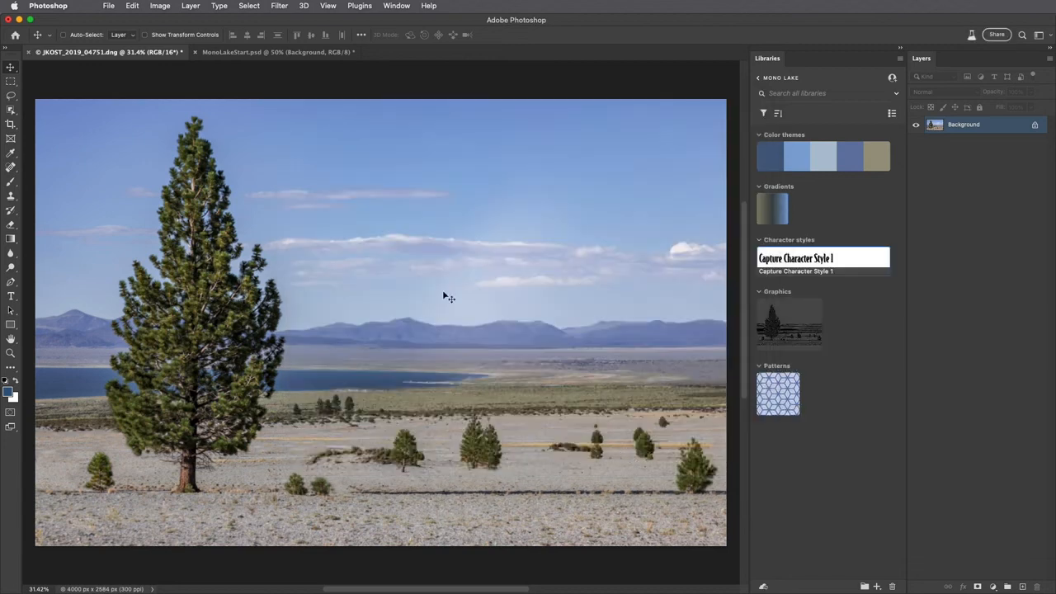
Step: Add a Pattern Fill layer from the captured library pattern at 5% scale
click(276, 52)
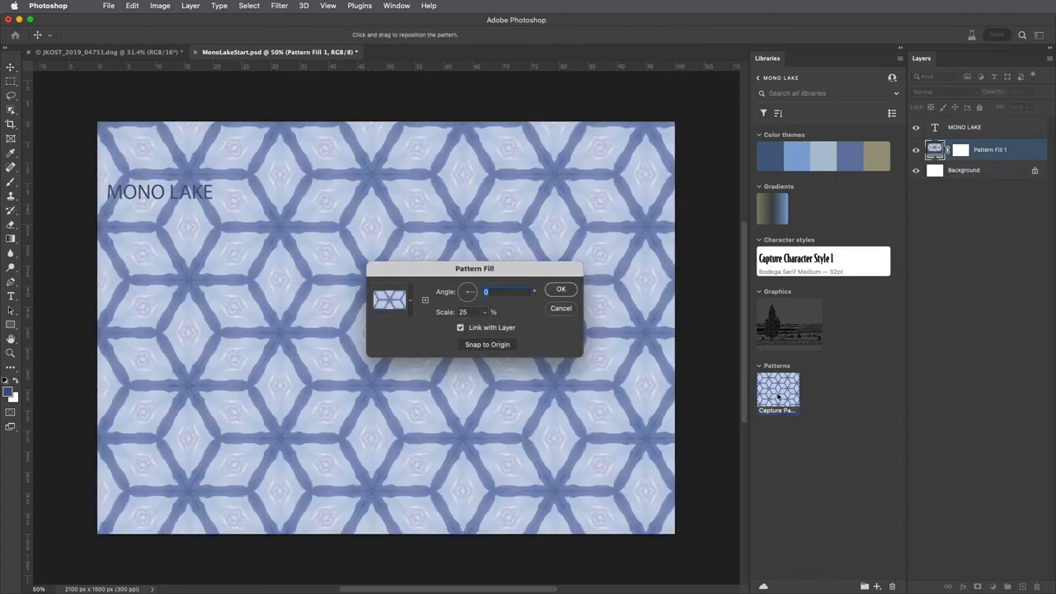
triple_click(463, 312)
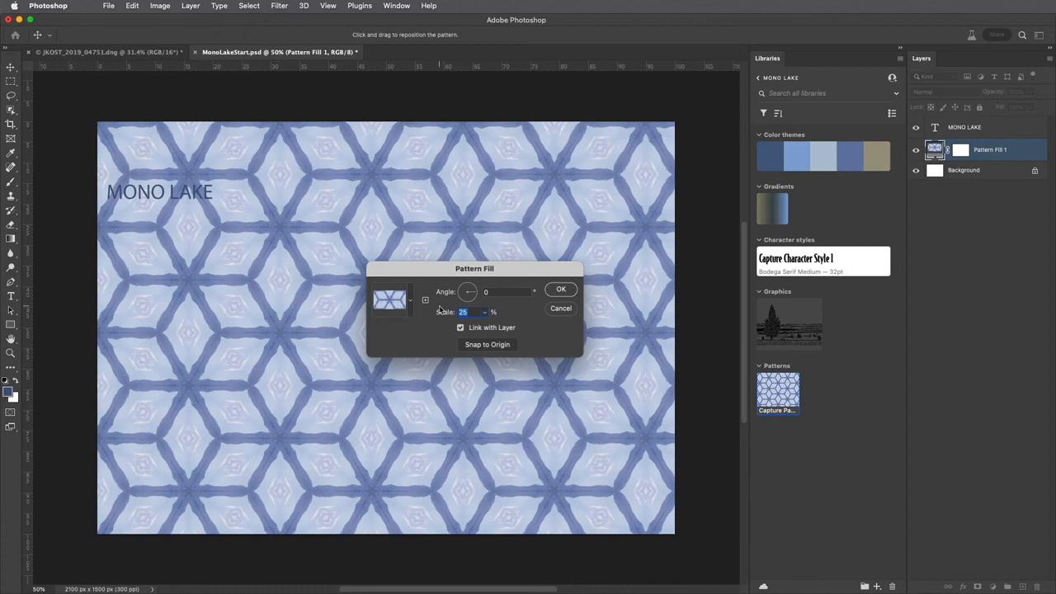
text(5)
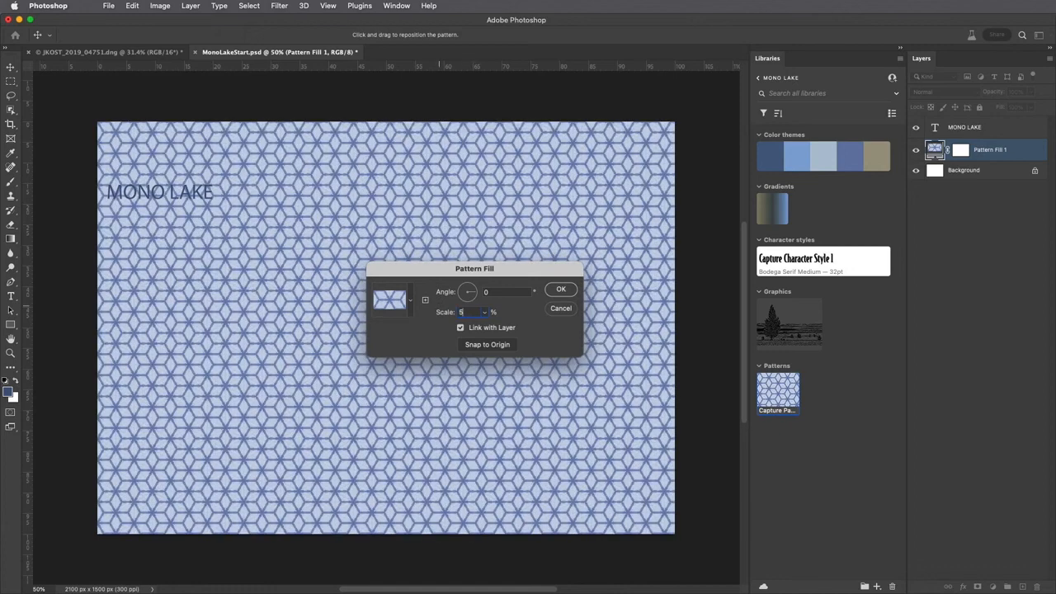
click(560, 288)
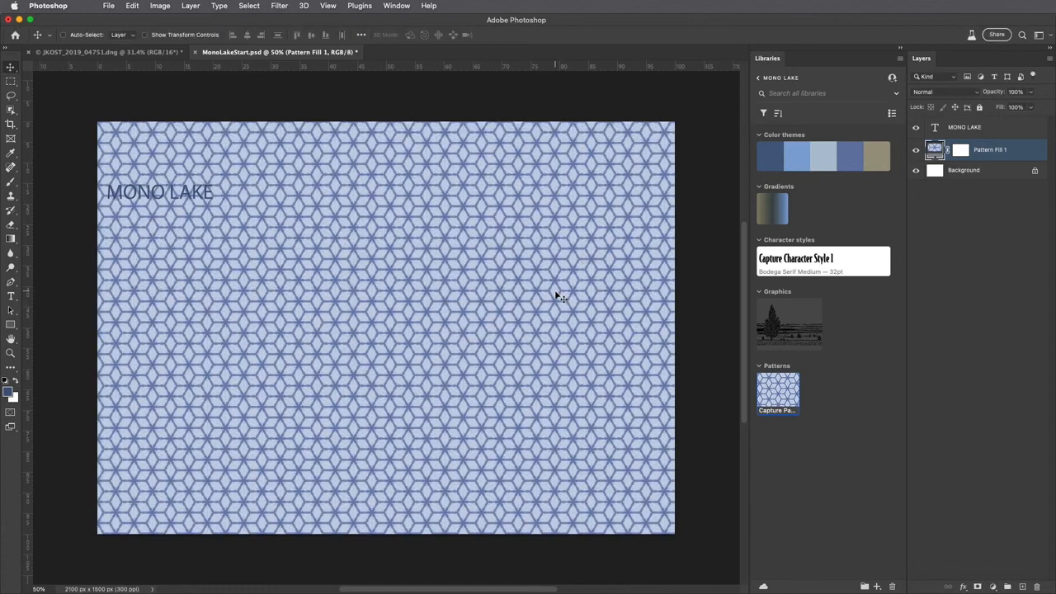
Step: Start masking the pattern layer so the poster's left half stays white
click(11, 80)
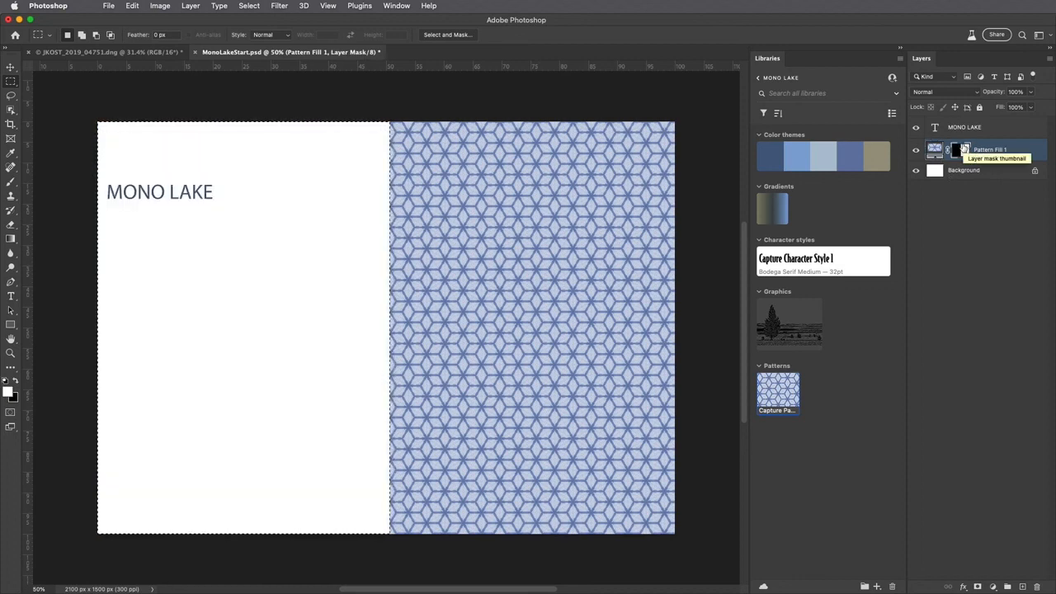
mouse_move(396, 338)
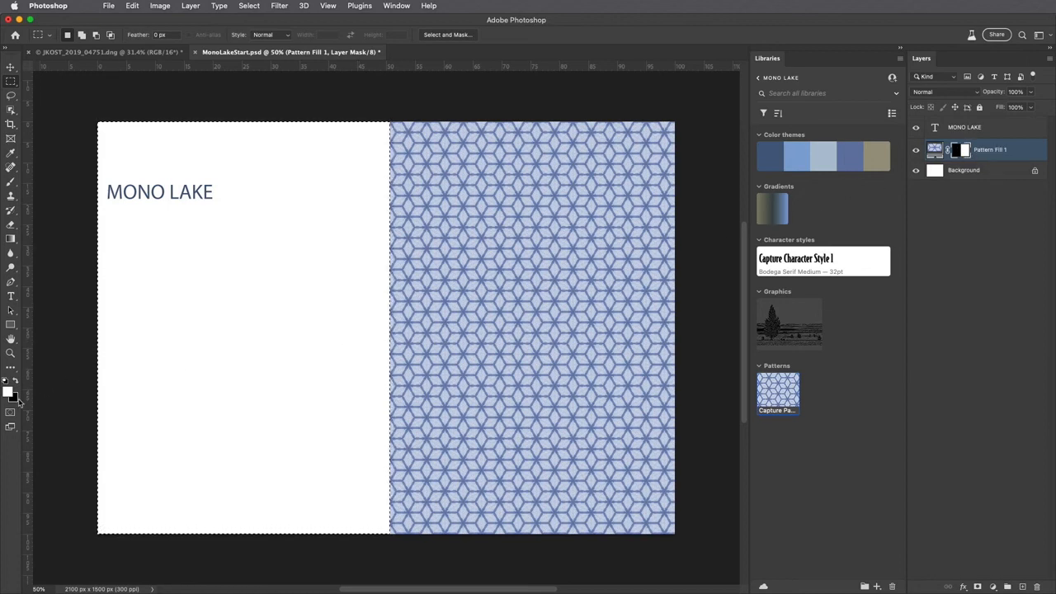
mouse_move(788, 322)
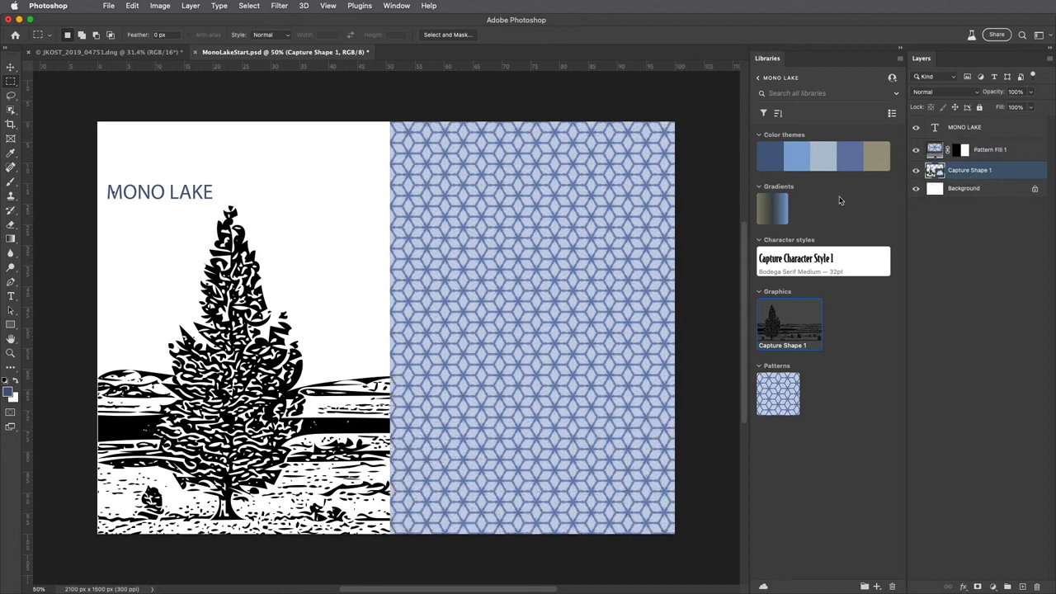
Step: Apply the library gradient as a Gradient Fill clipped to Capture Shape 1, 90°, 50% scale
click(772, 206)
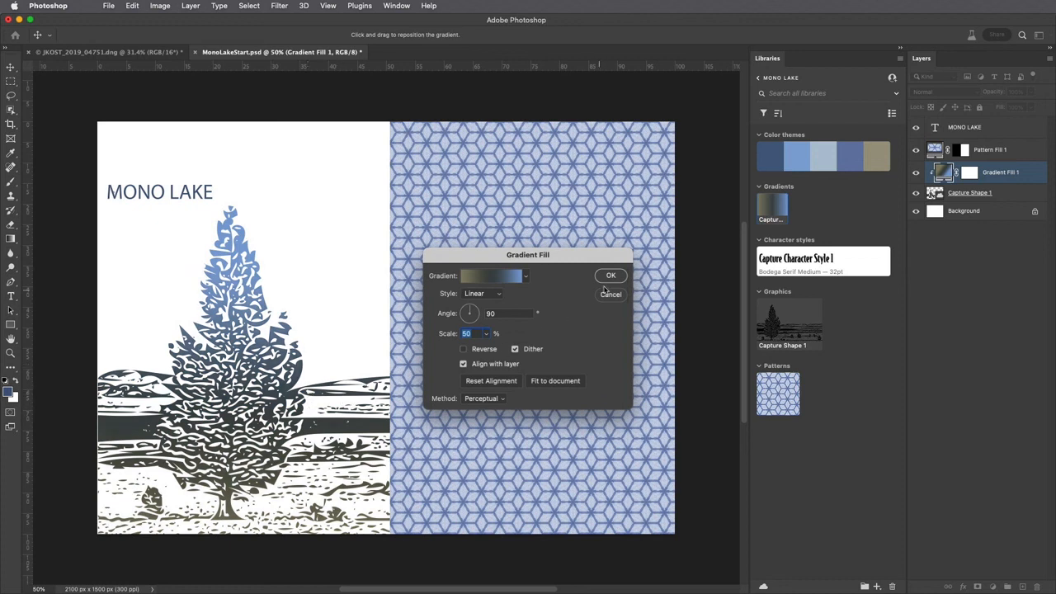
click(611, 275)
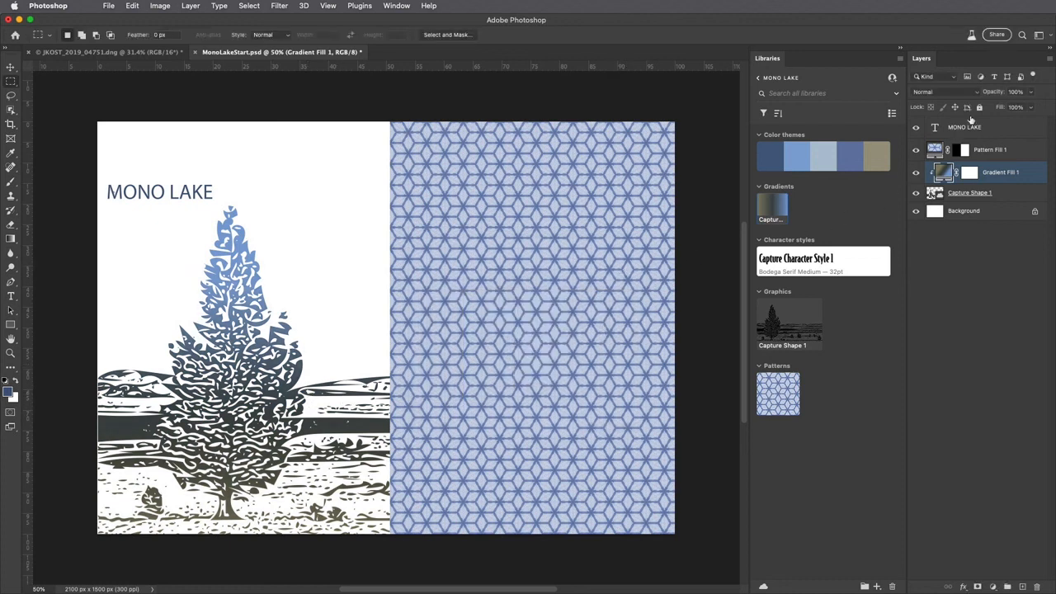
Step: Apply the library's Bodega Serif character style to the MONO LAKE layer and enlarge it to 72 pt
click(964, 127)
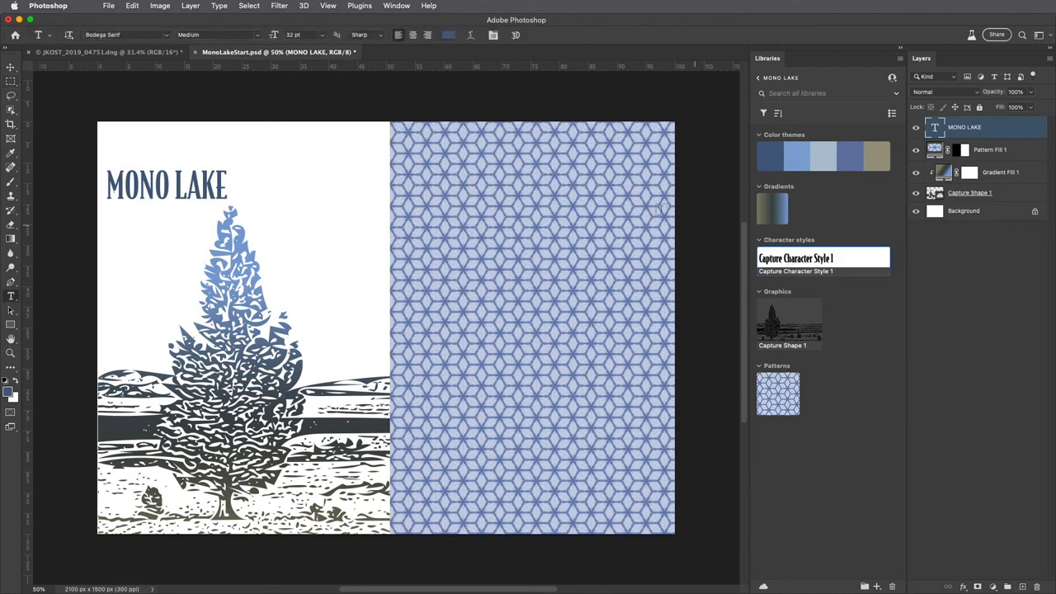
click(322, 35)
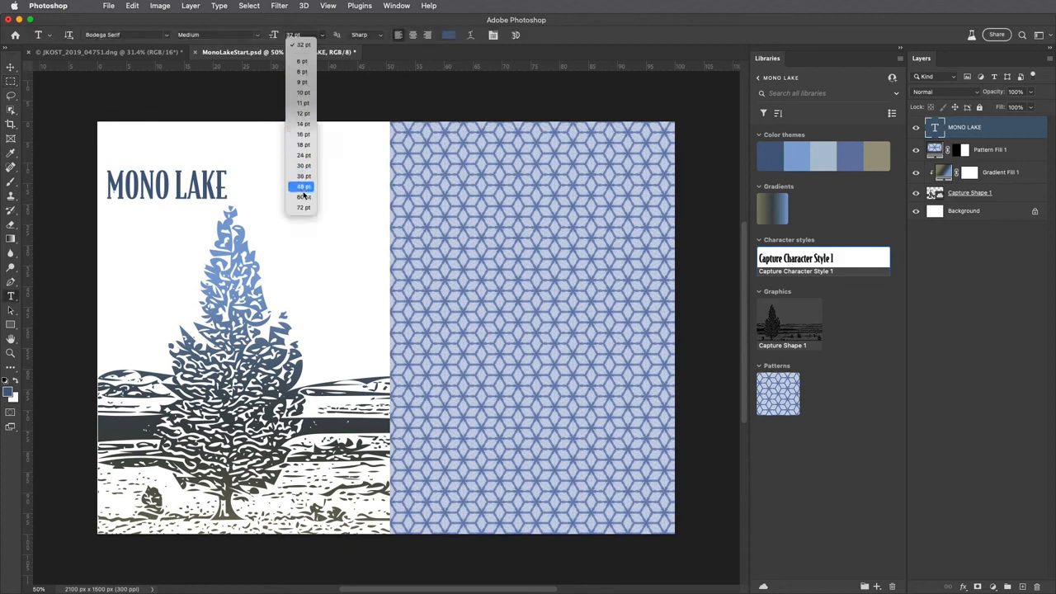
click(302, 207)
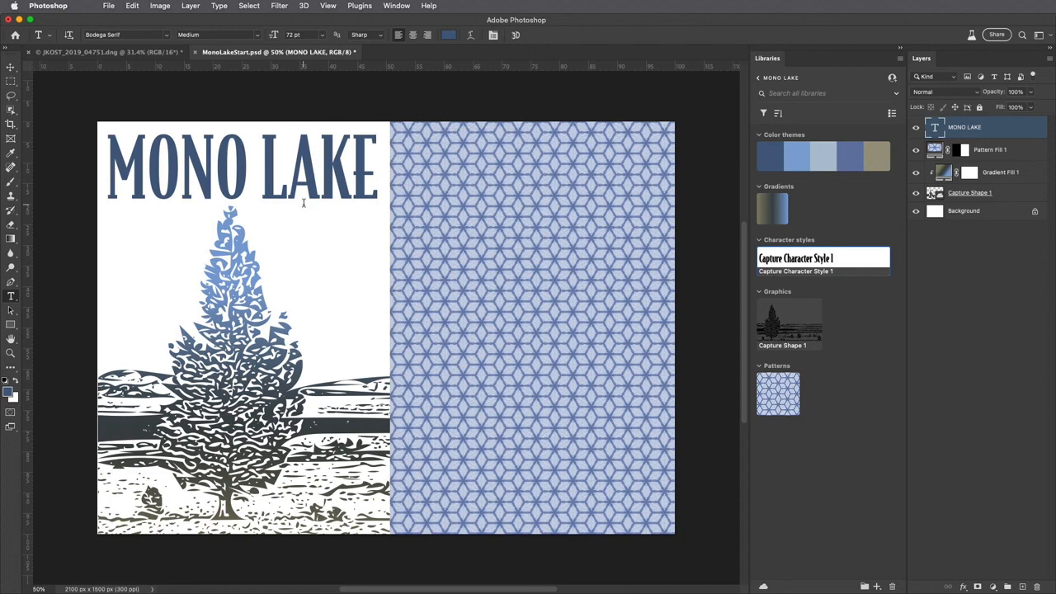